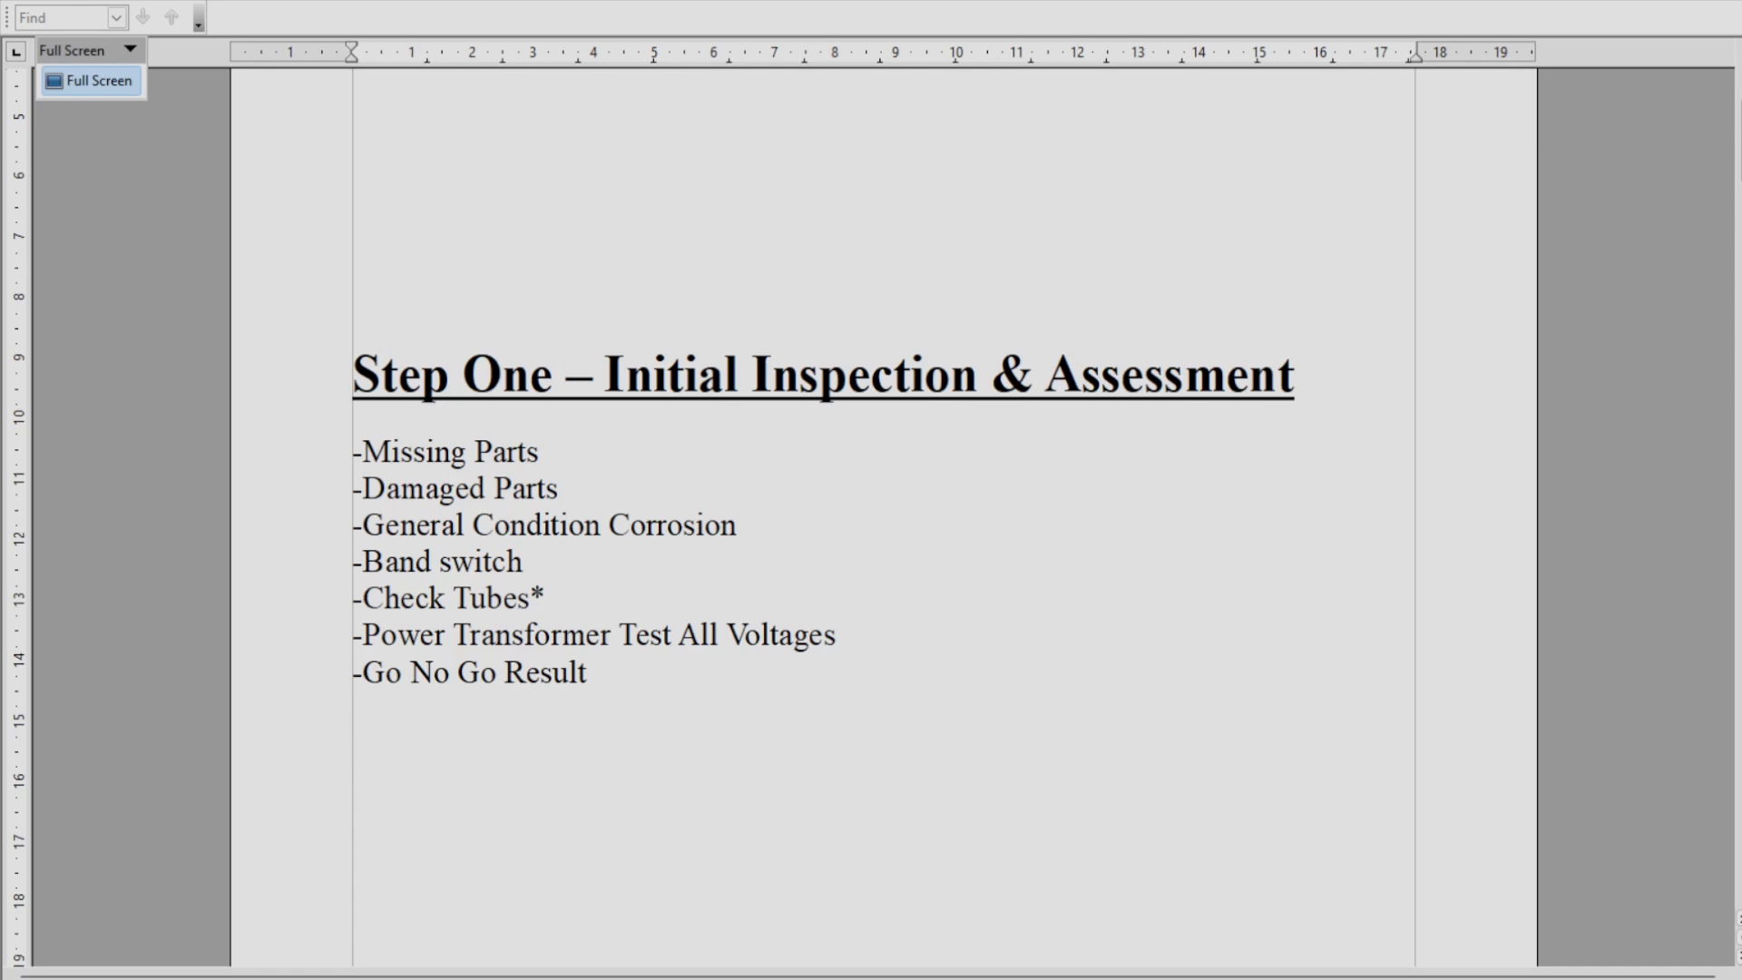
- Scroll the checklist down to the Step Two – Power Supply page
left_click(1034, 376)
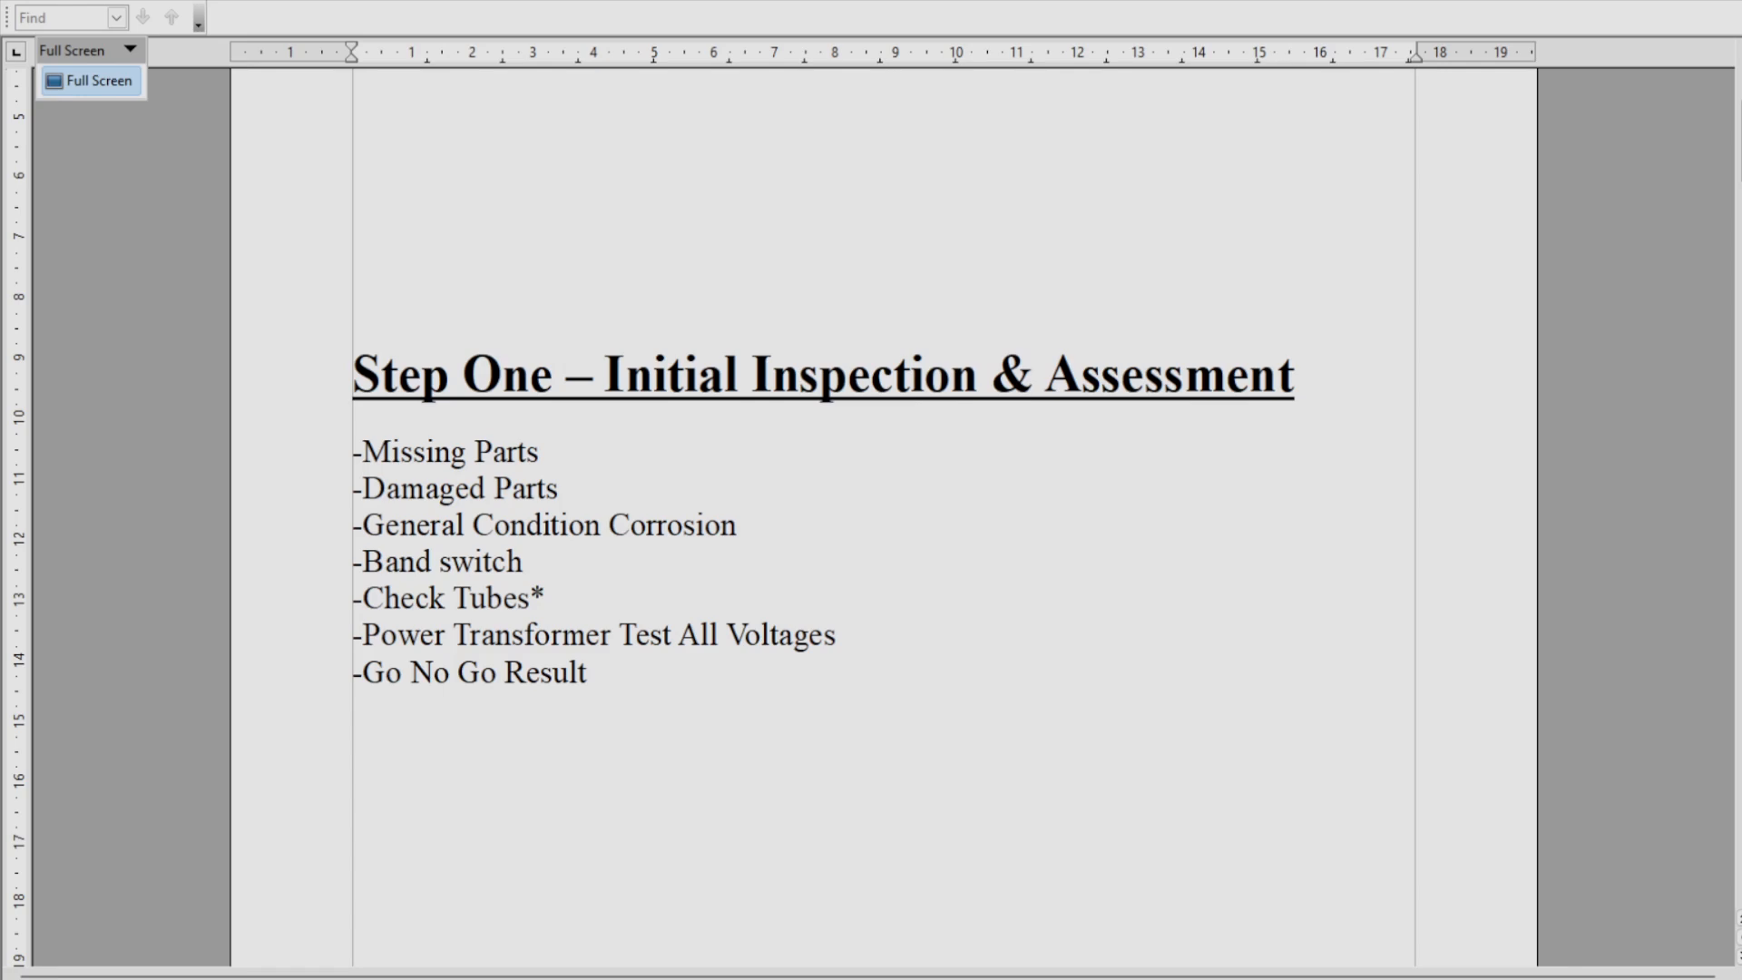
left_click(1036, 399)
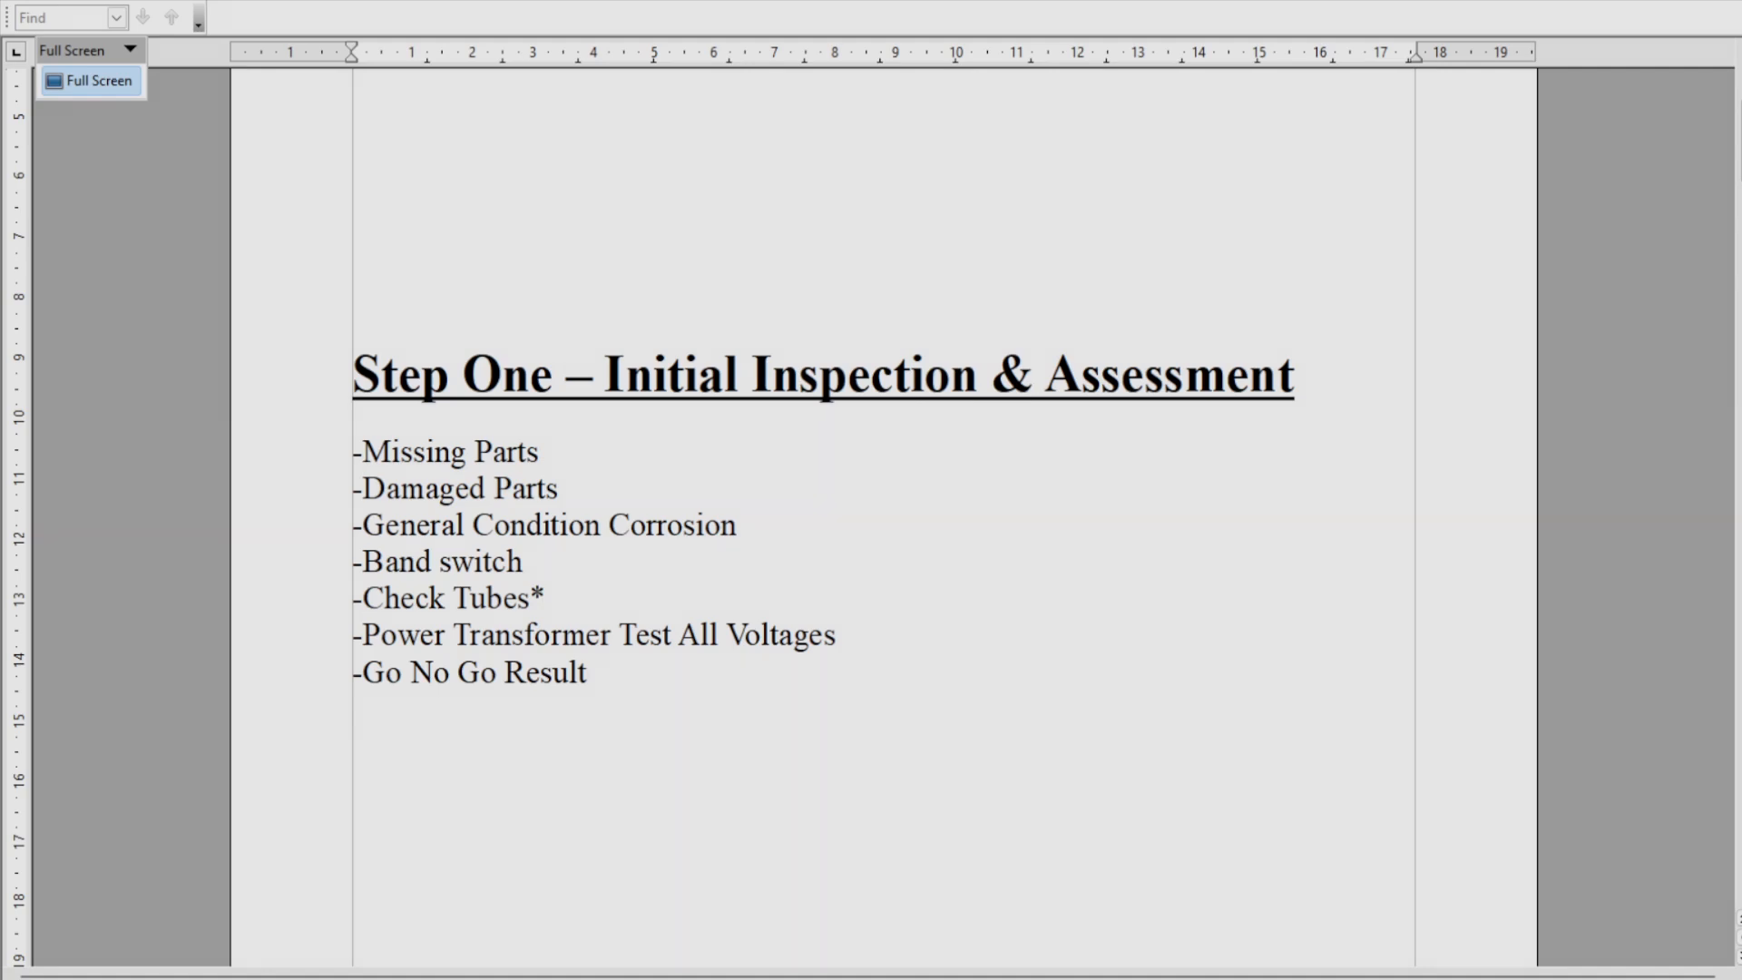
left_click(1037, 400)
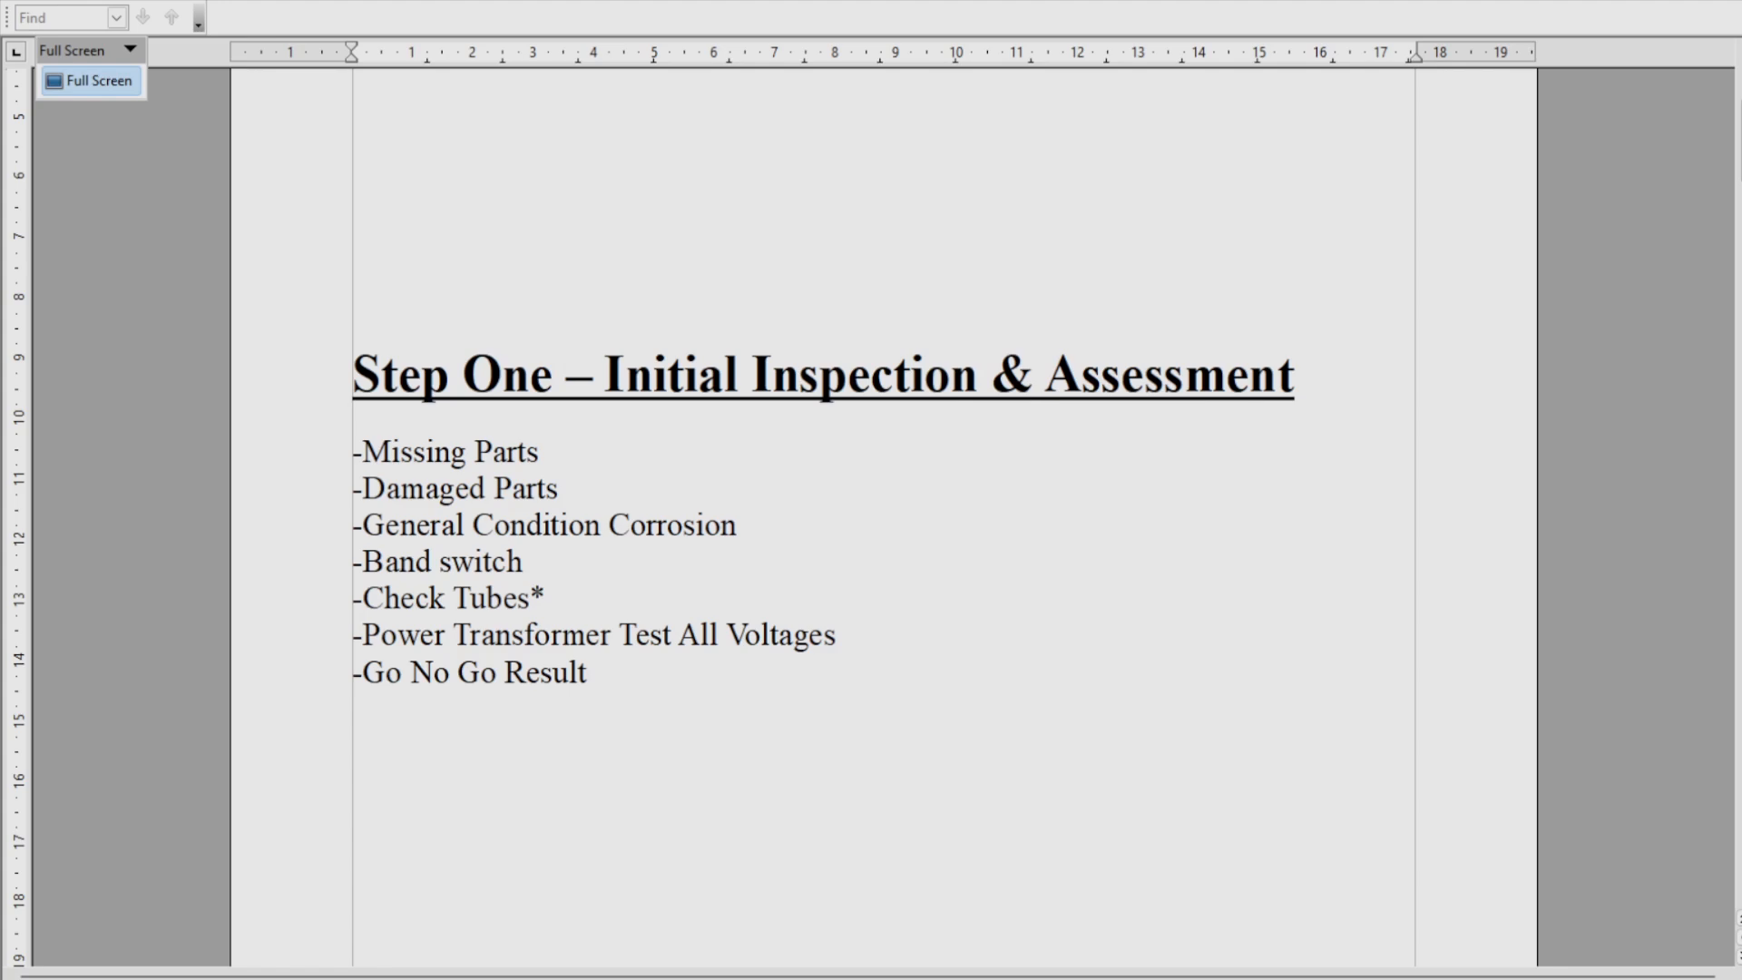
left_click(1034, 376)
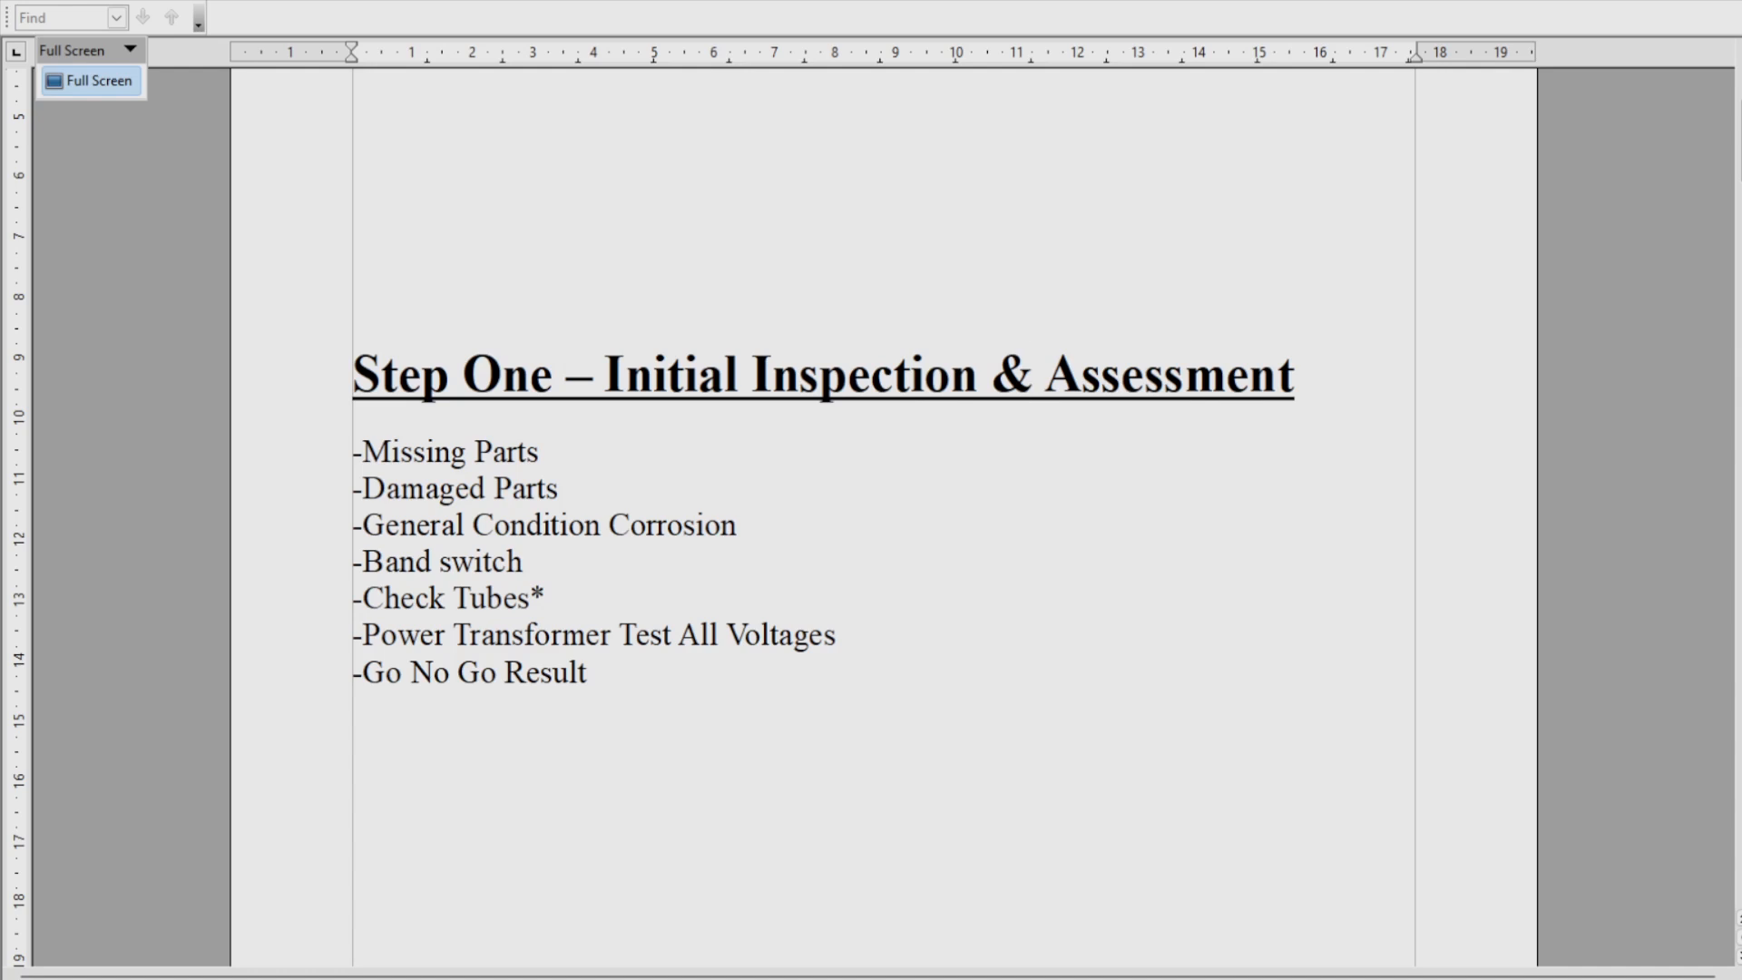
left_click(1034, 397)
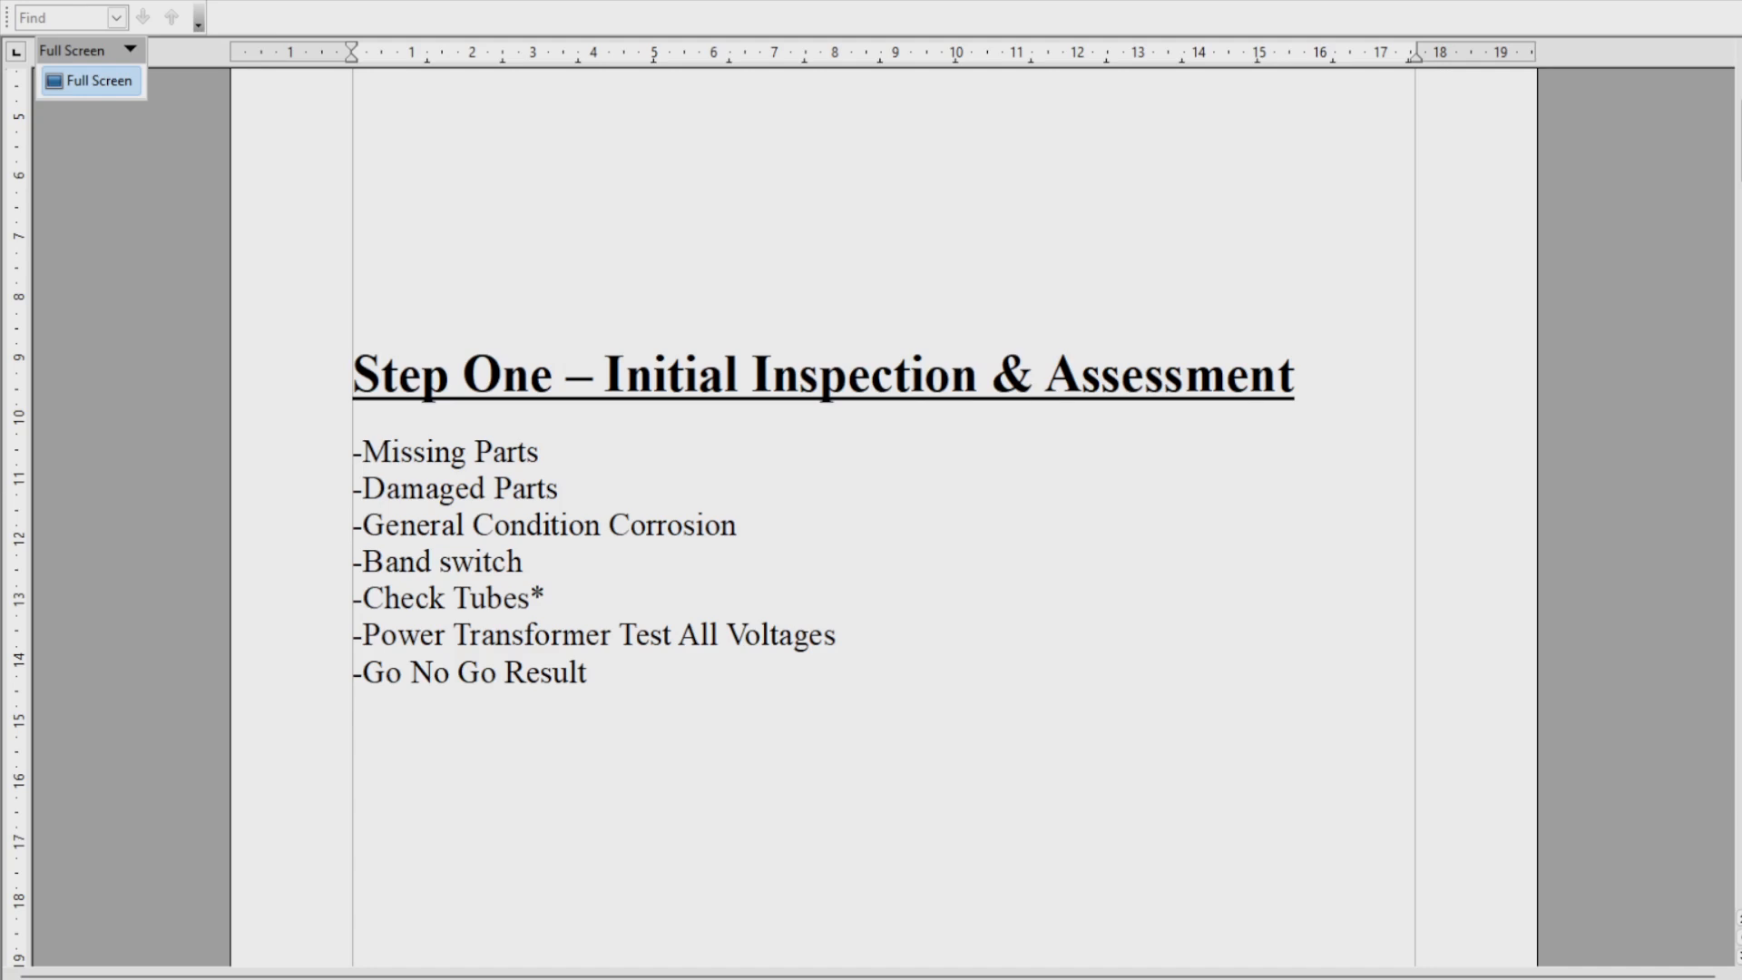
left_click(1036, 374)
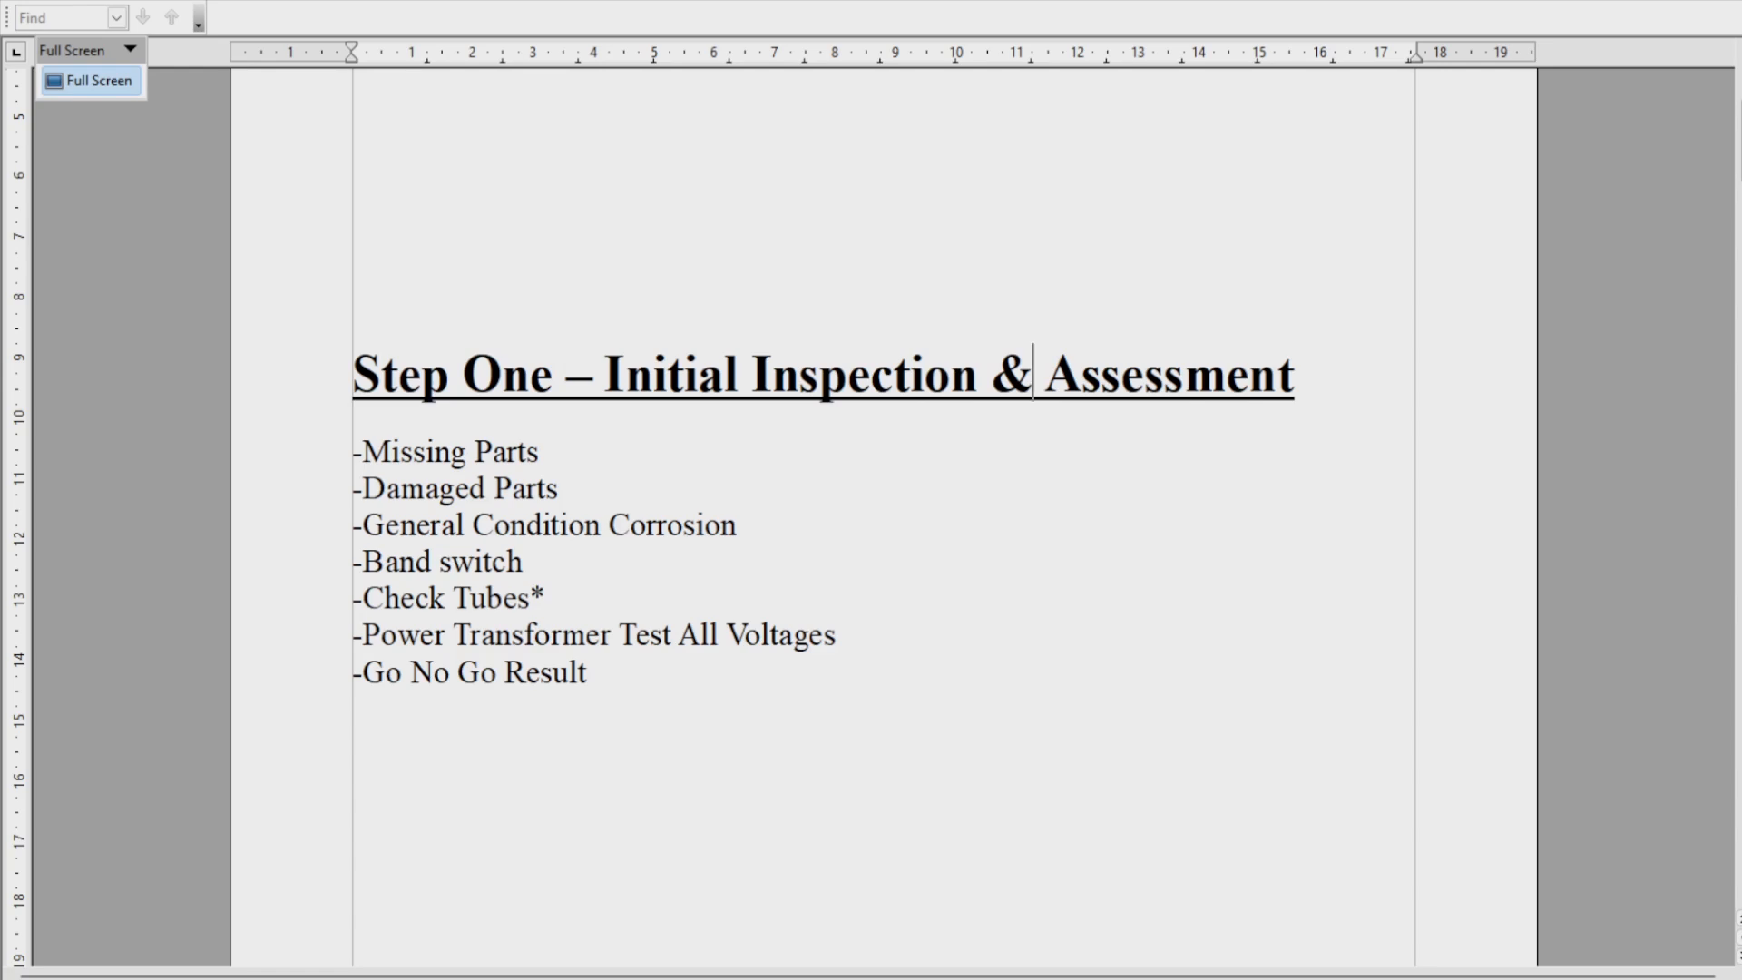
scroll("down", 3)
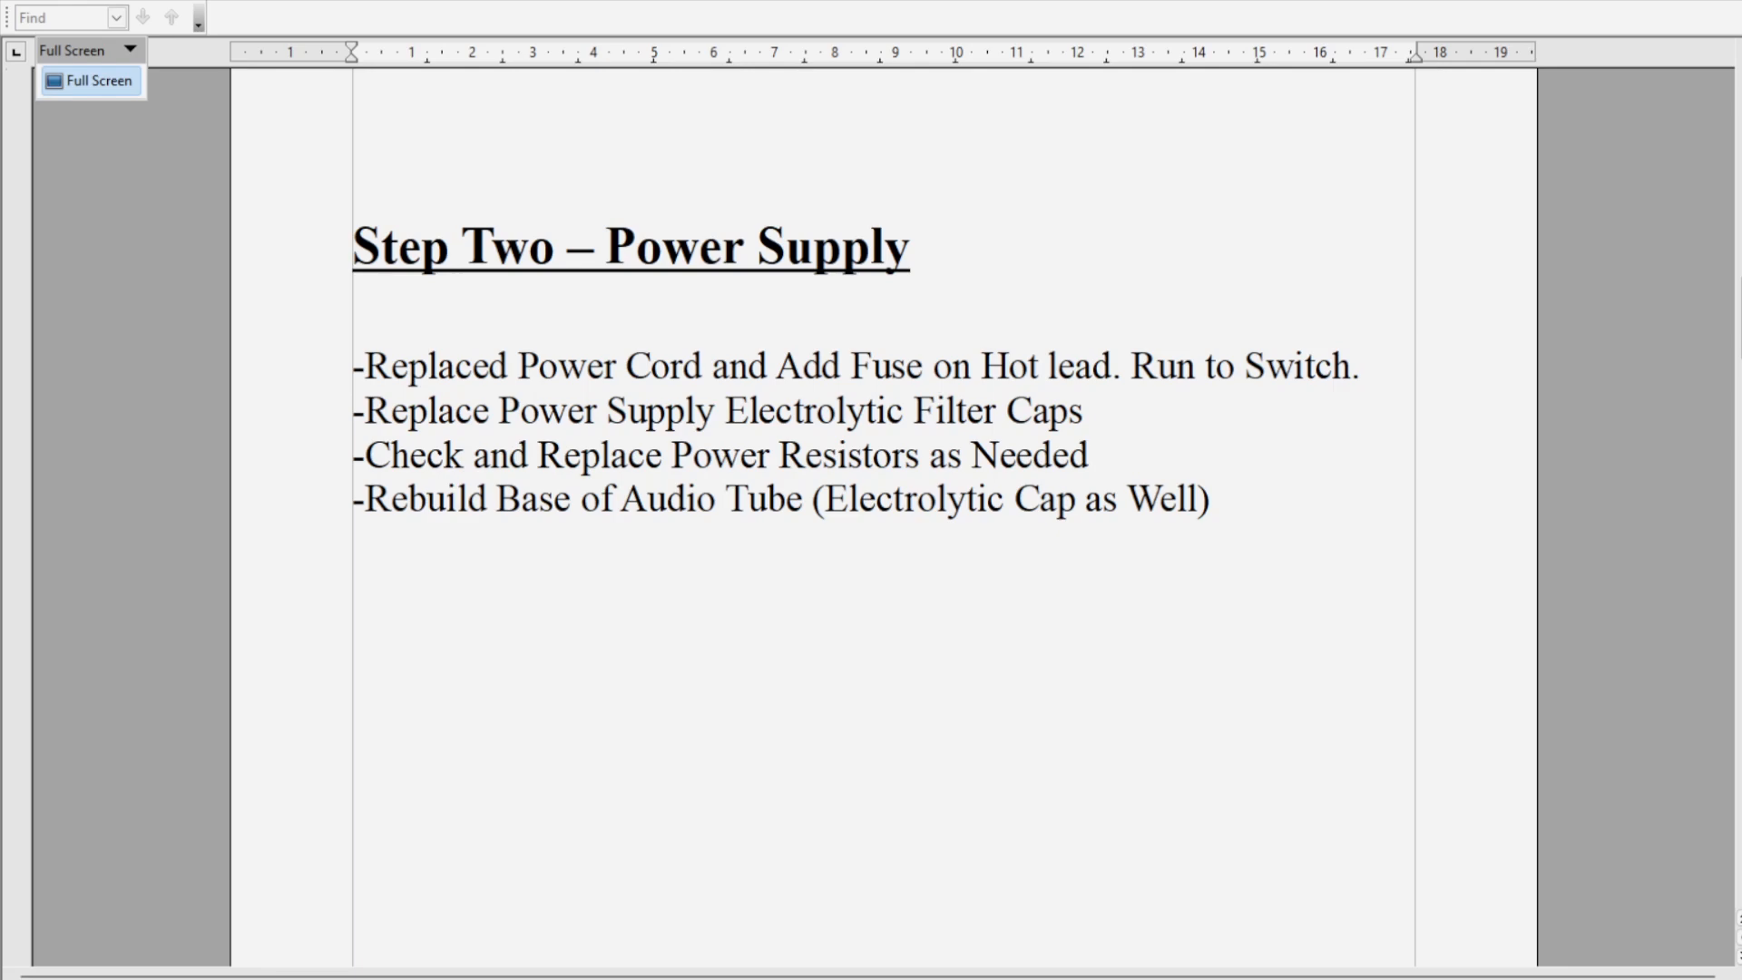
- Scroll down to the Step Three – Replace all Wax / Paper Capacitors page
scroll("down", 3)
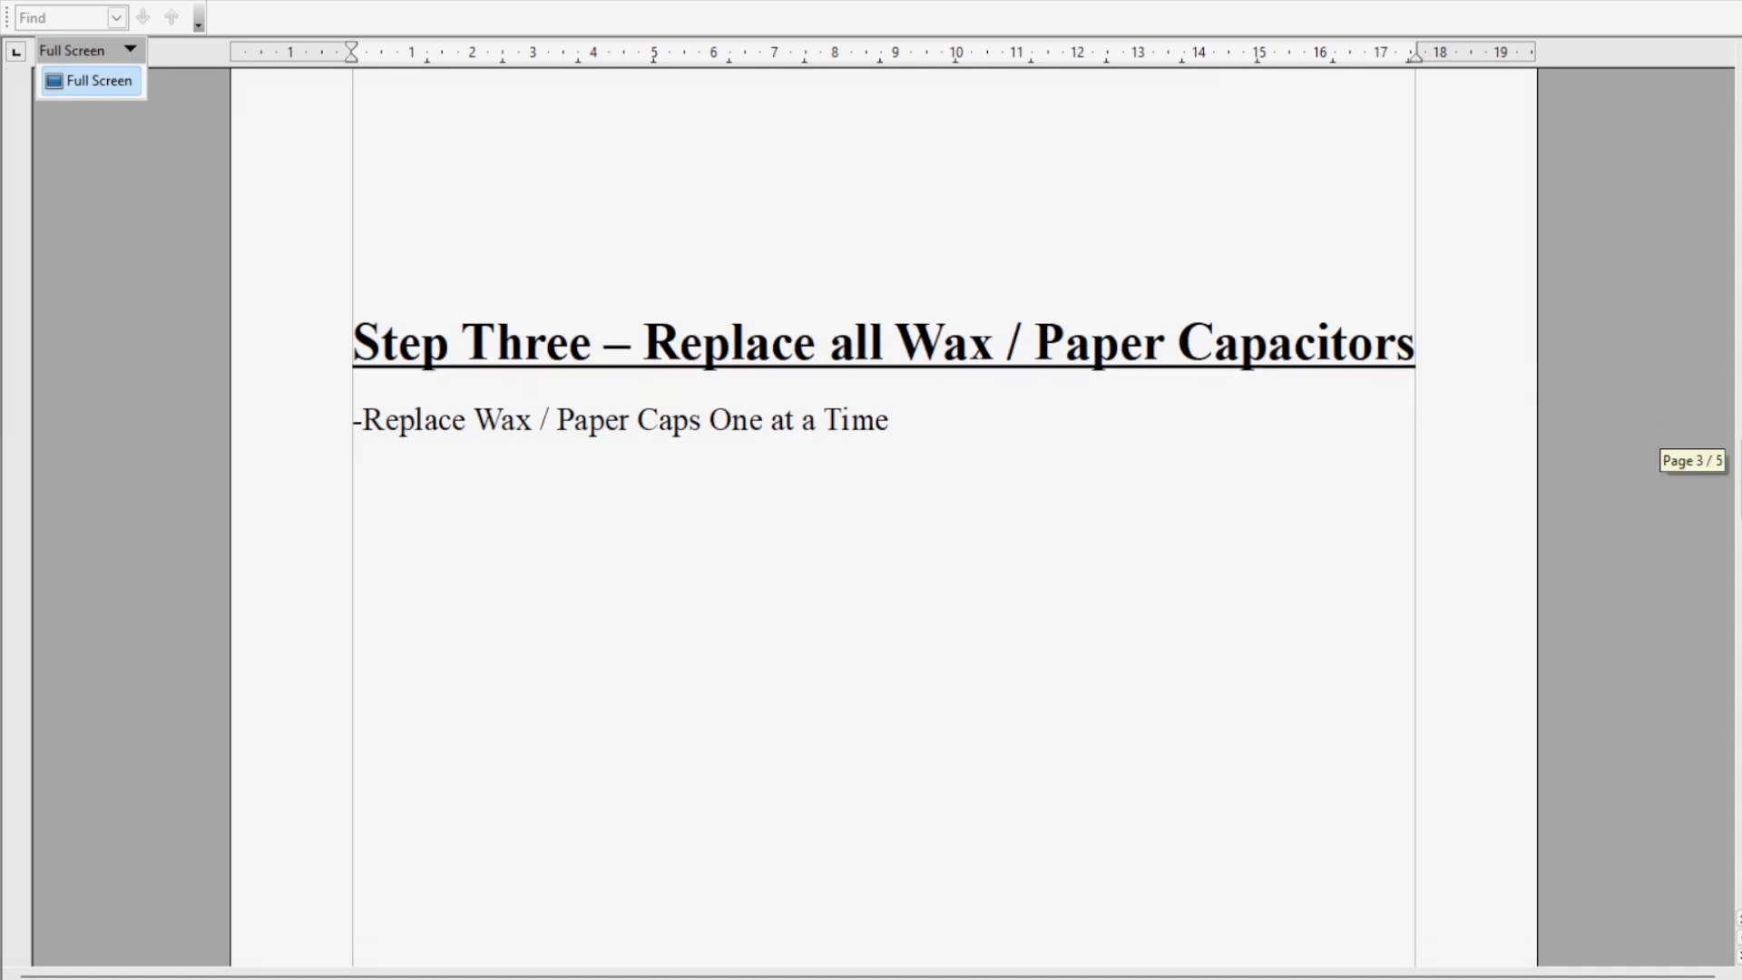
scroll("down", 3)
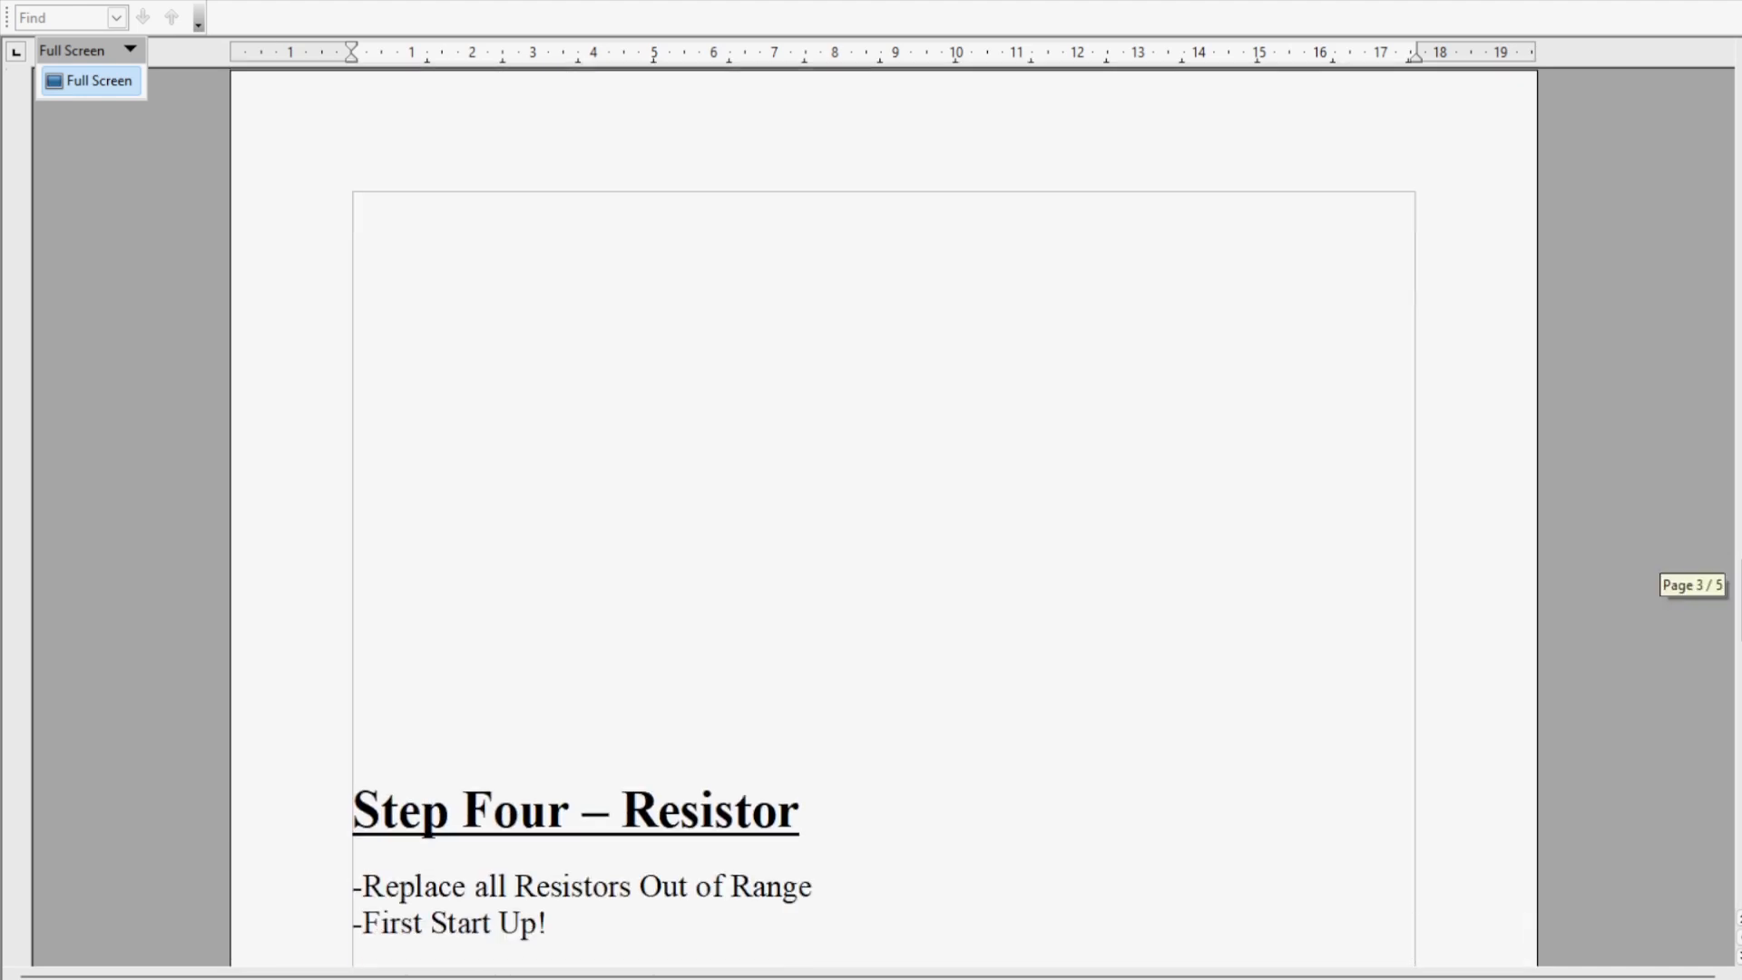
- Scroll down past the Step Four – Resistor page of the checklist
scroll("down", 3)
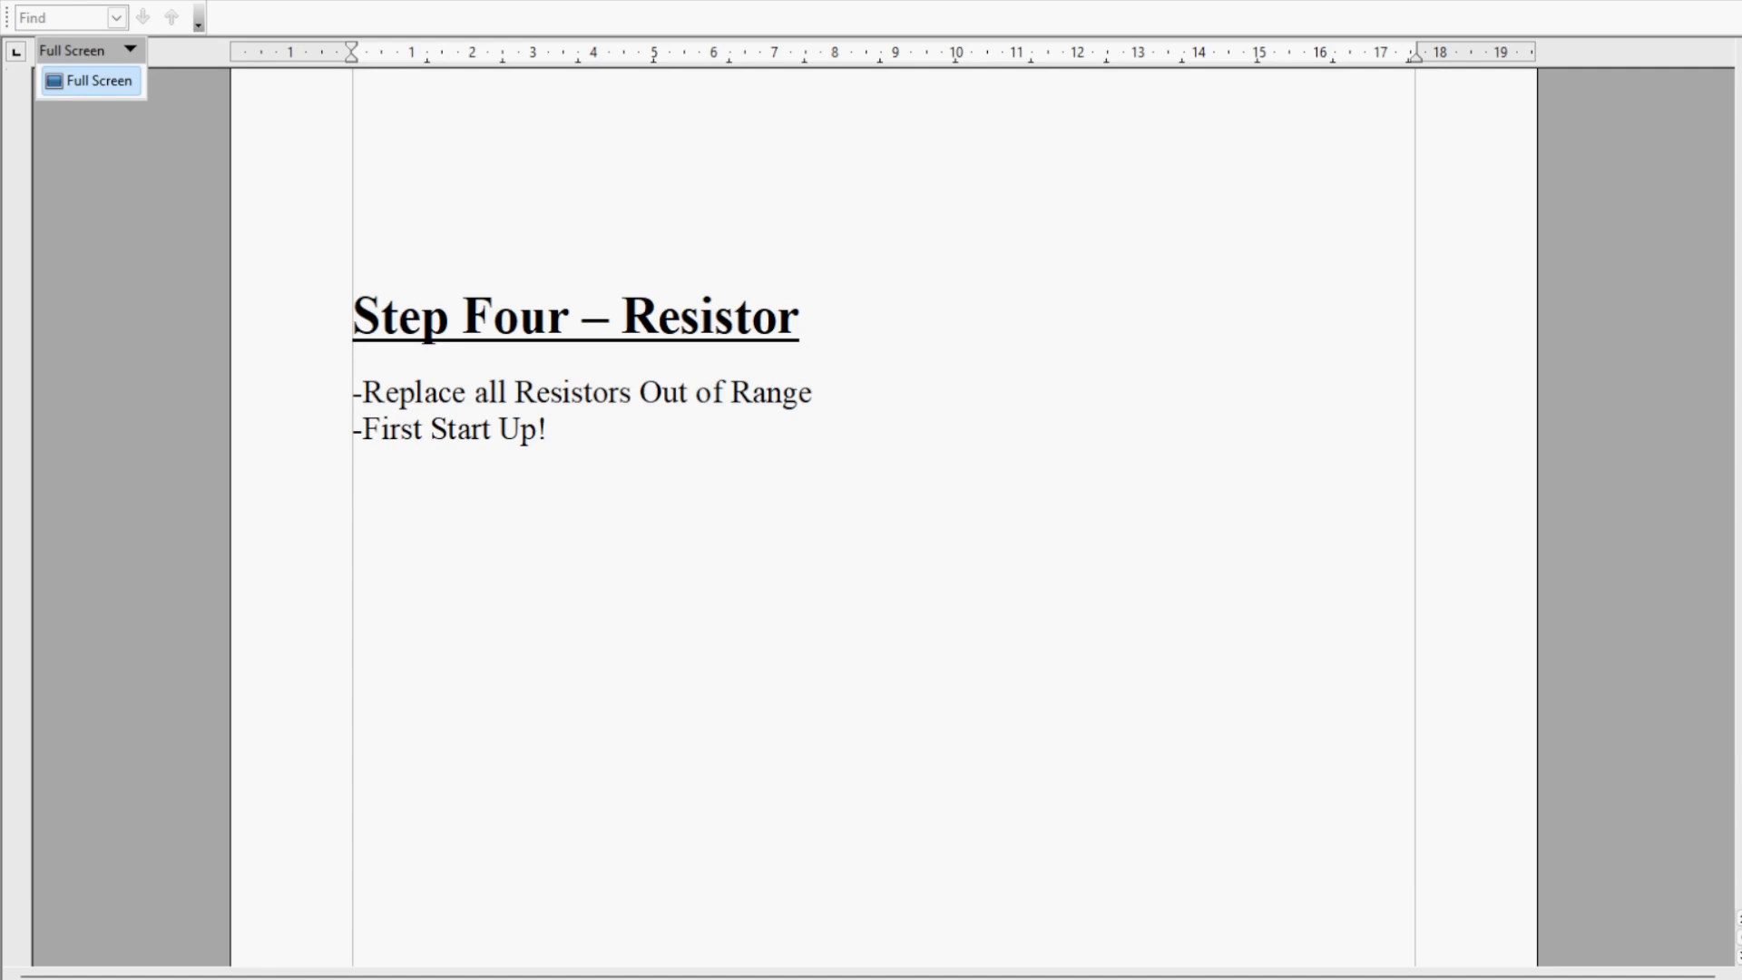
scroll("down", 3)
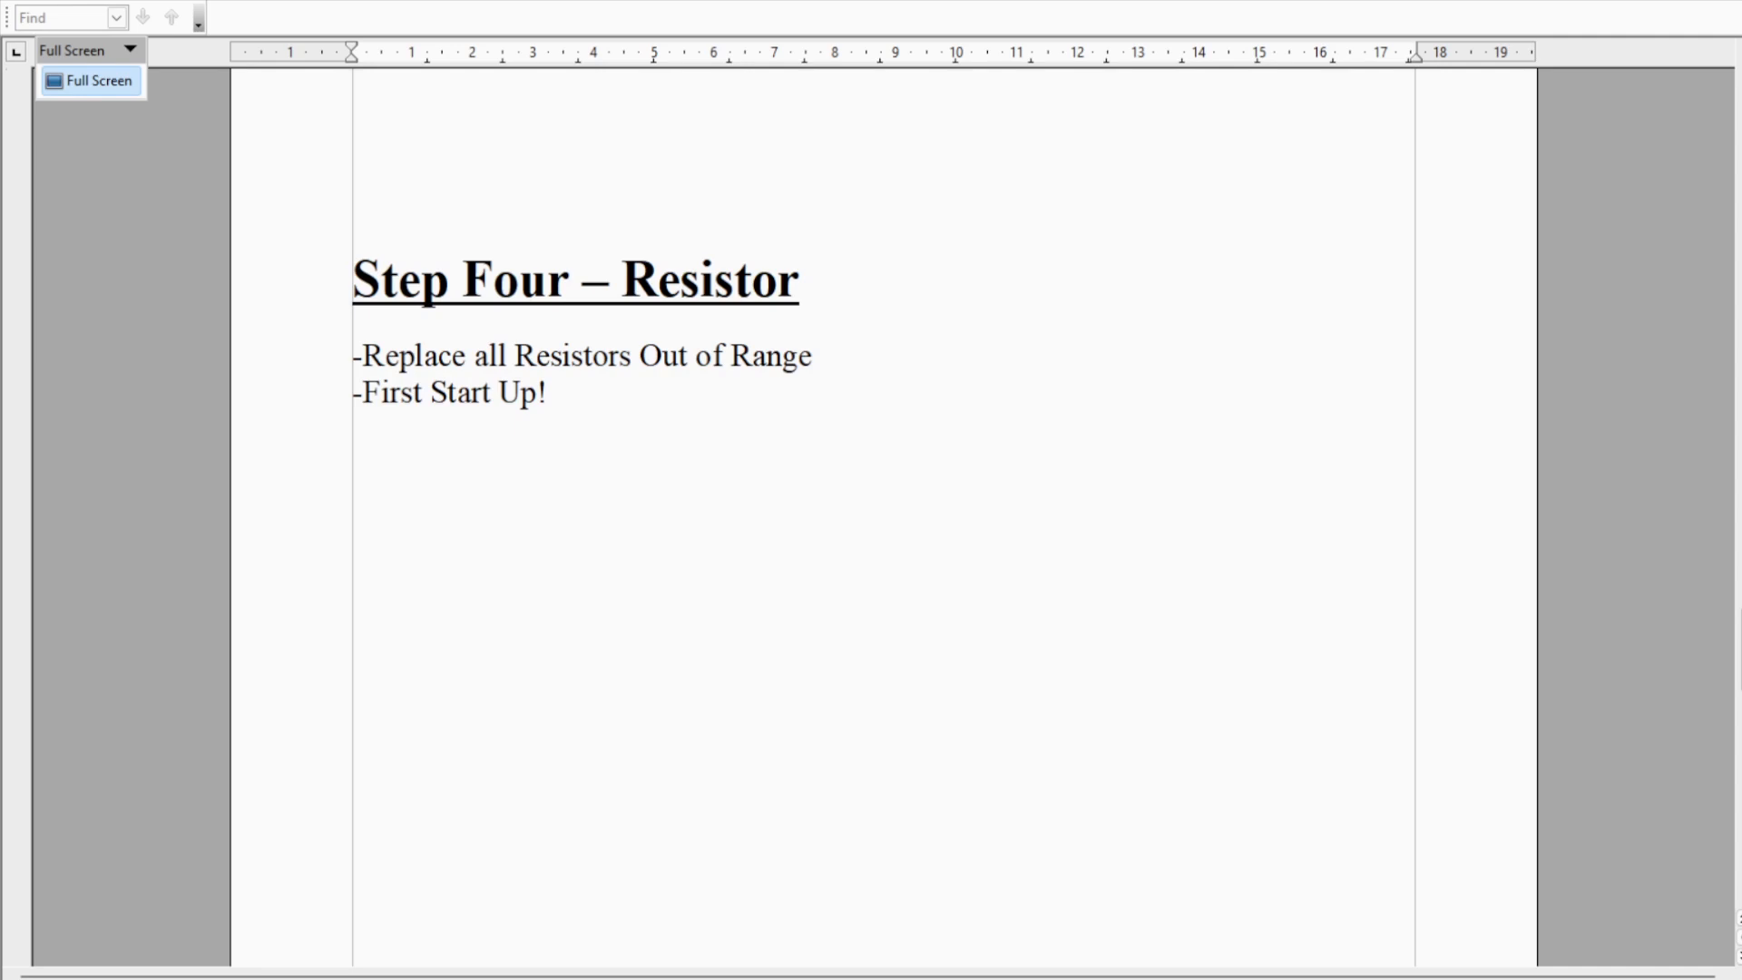
scroll("down", 3)
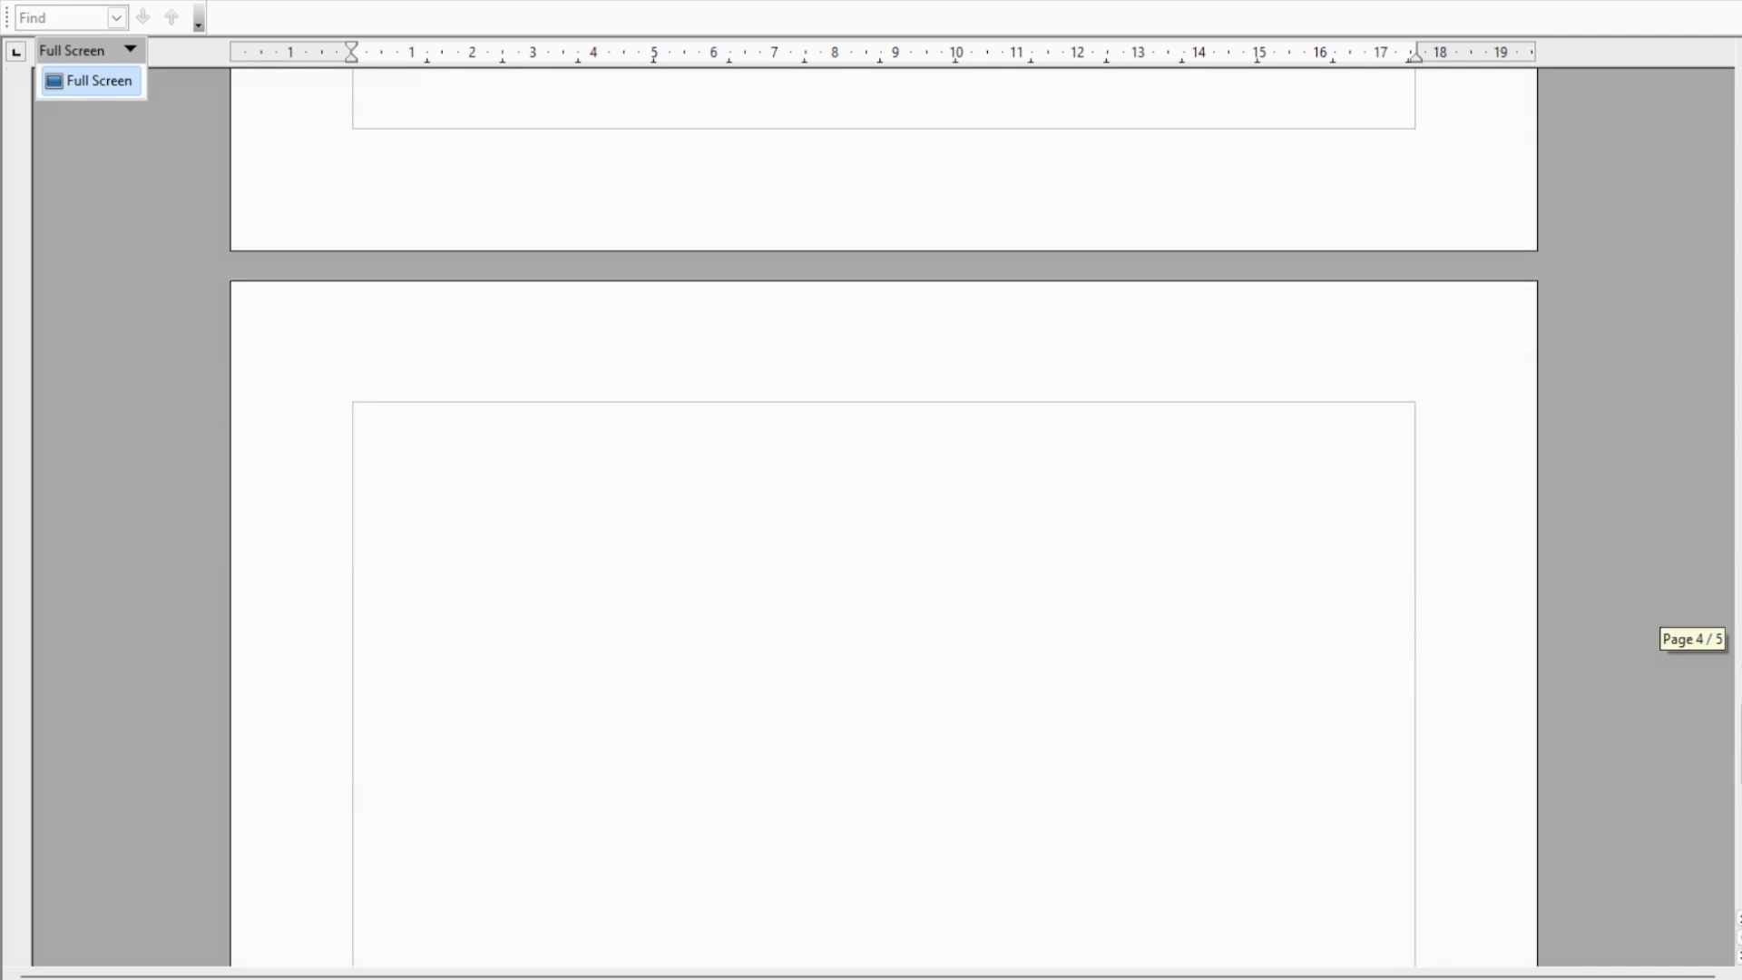
- Scroll to the final Step Five – Clean Up / Finish Up page
scroll("down", 3)
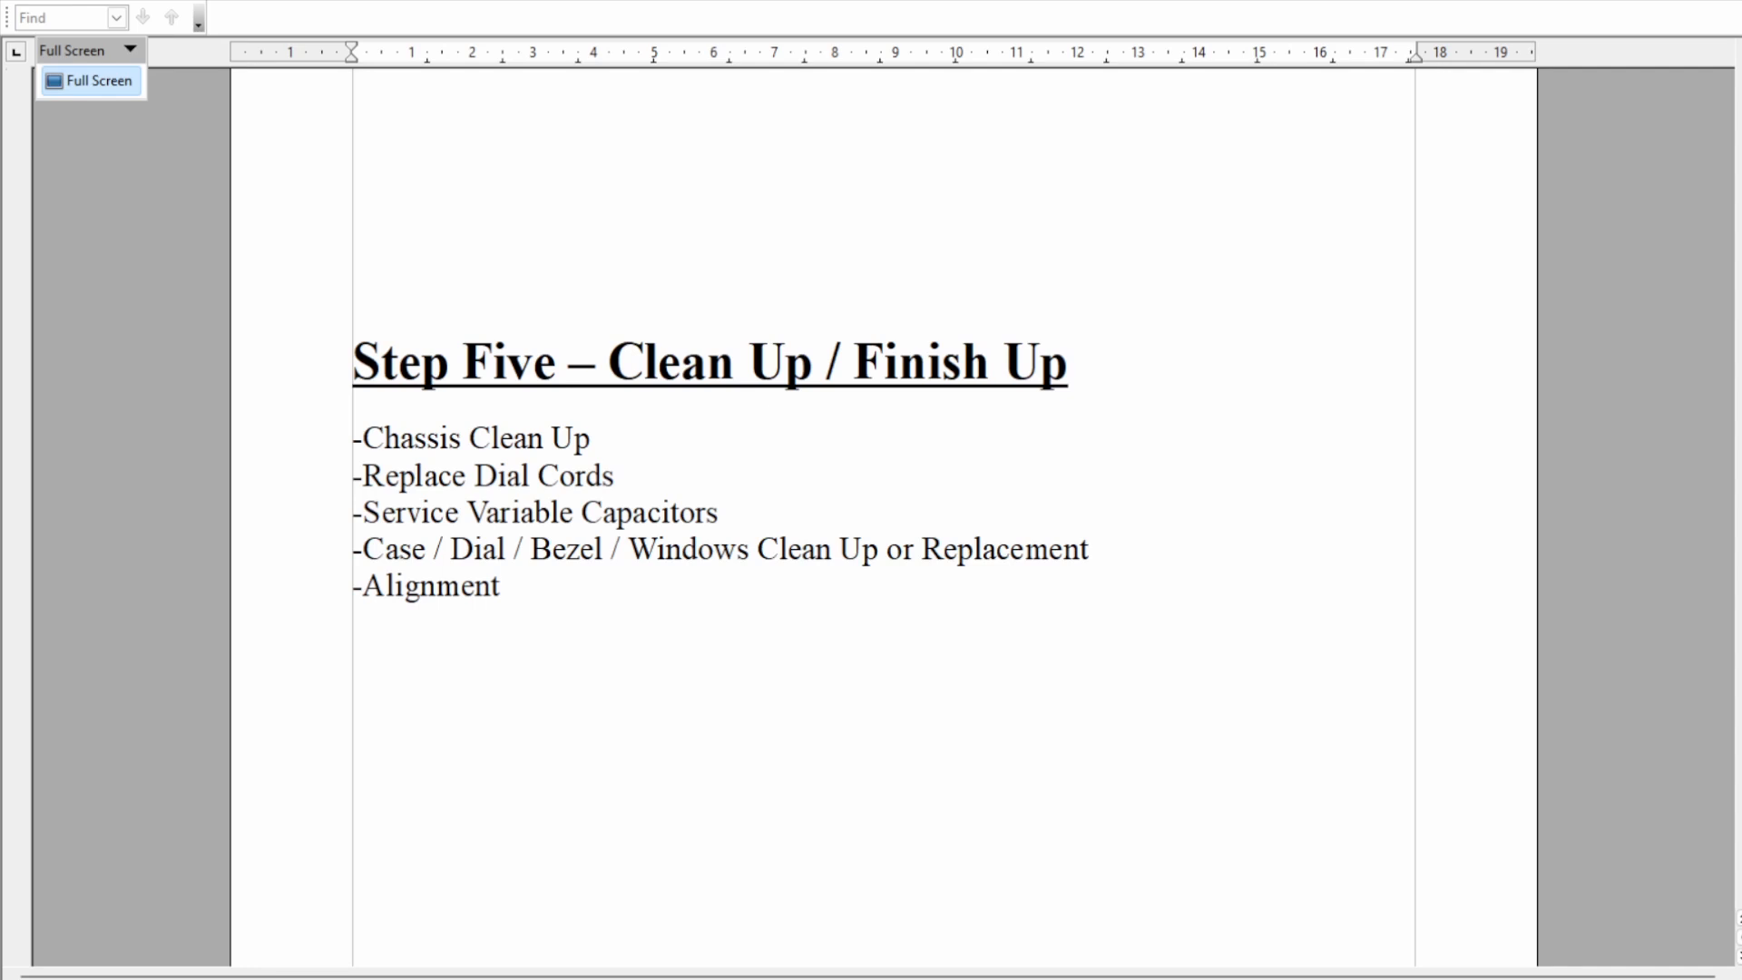
left_click(94, 81)
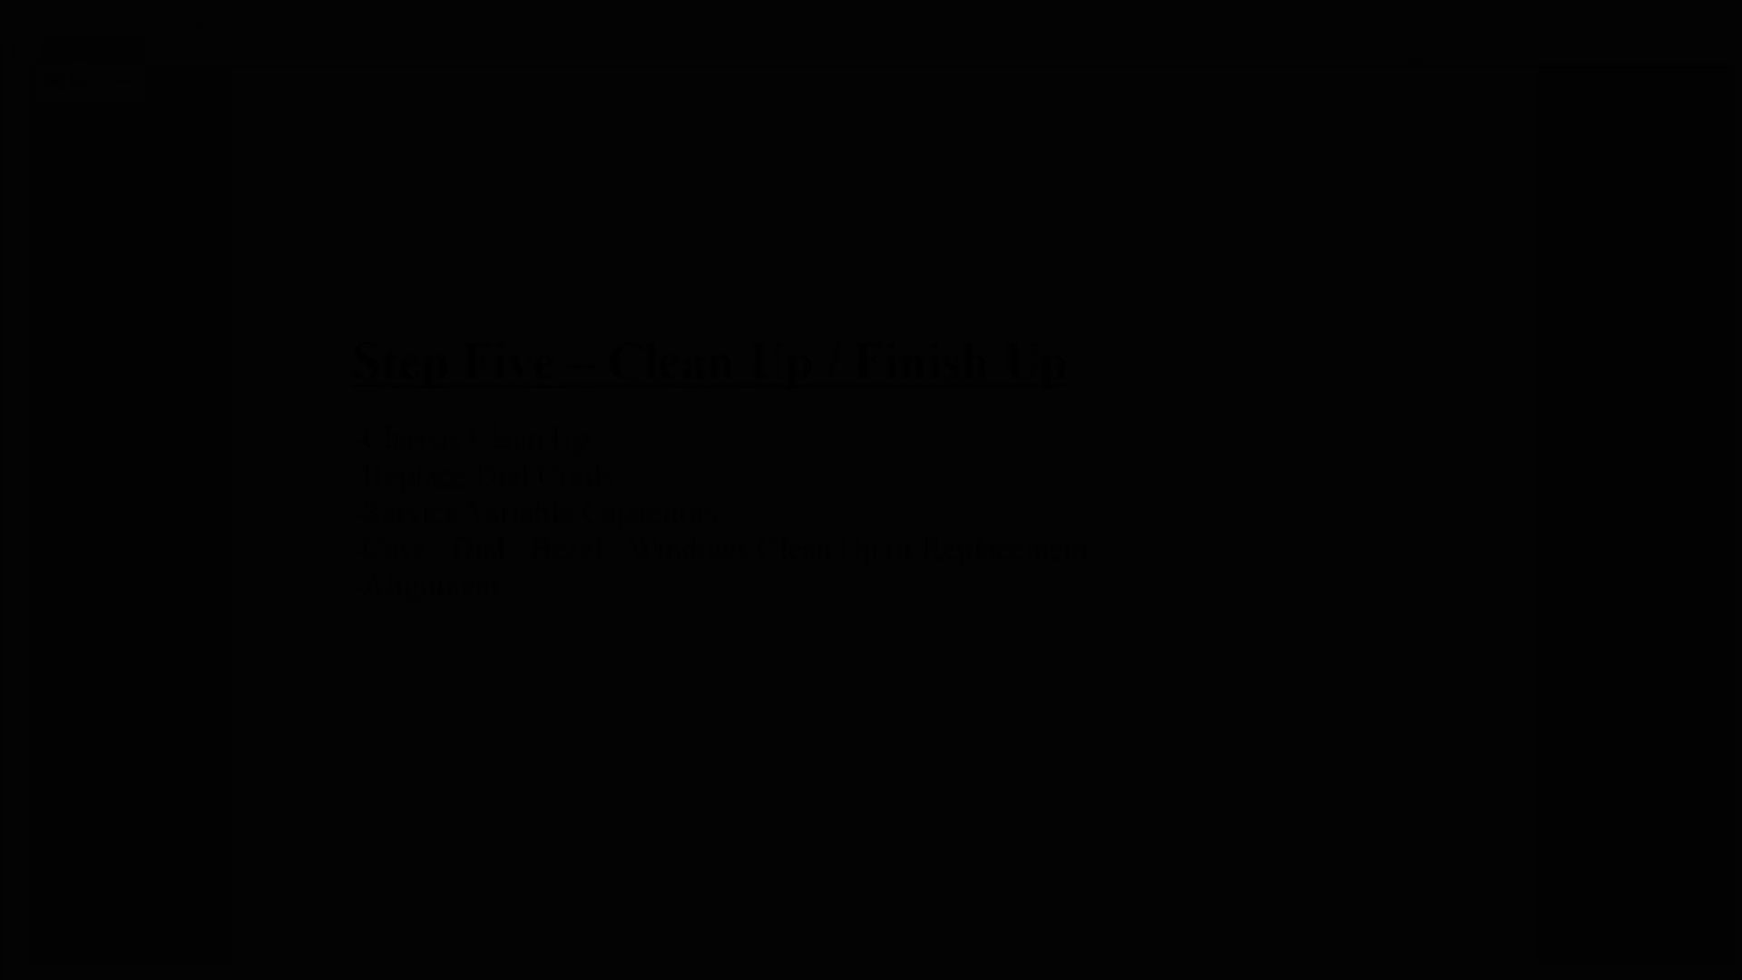